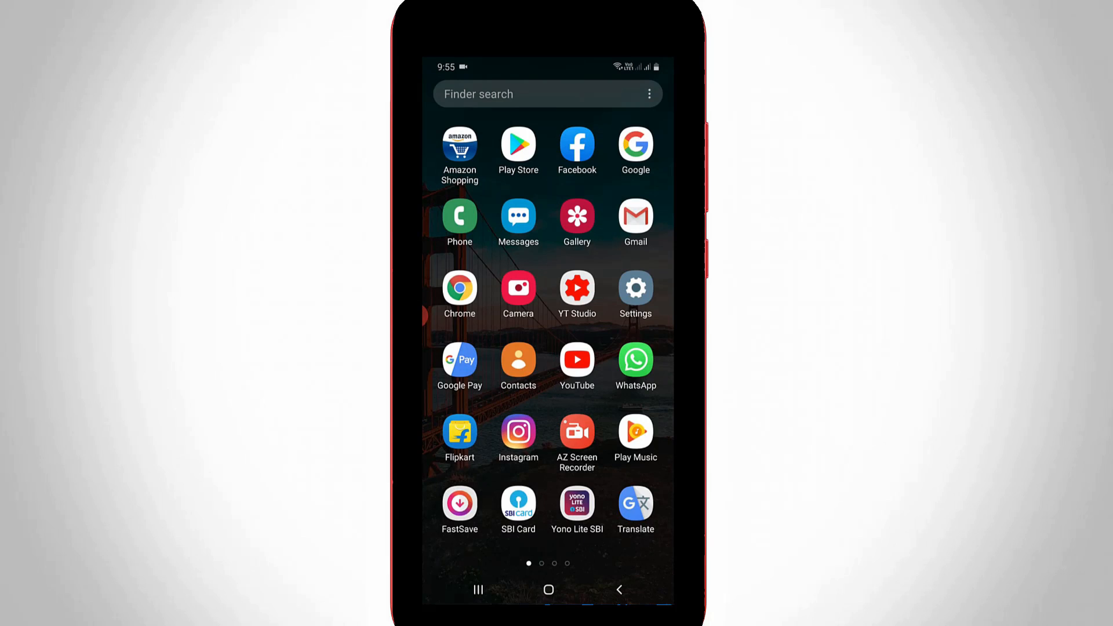
# Launch MyJio from the second page of the app drawer.
pyautogui.hscroll(-3)
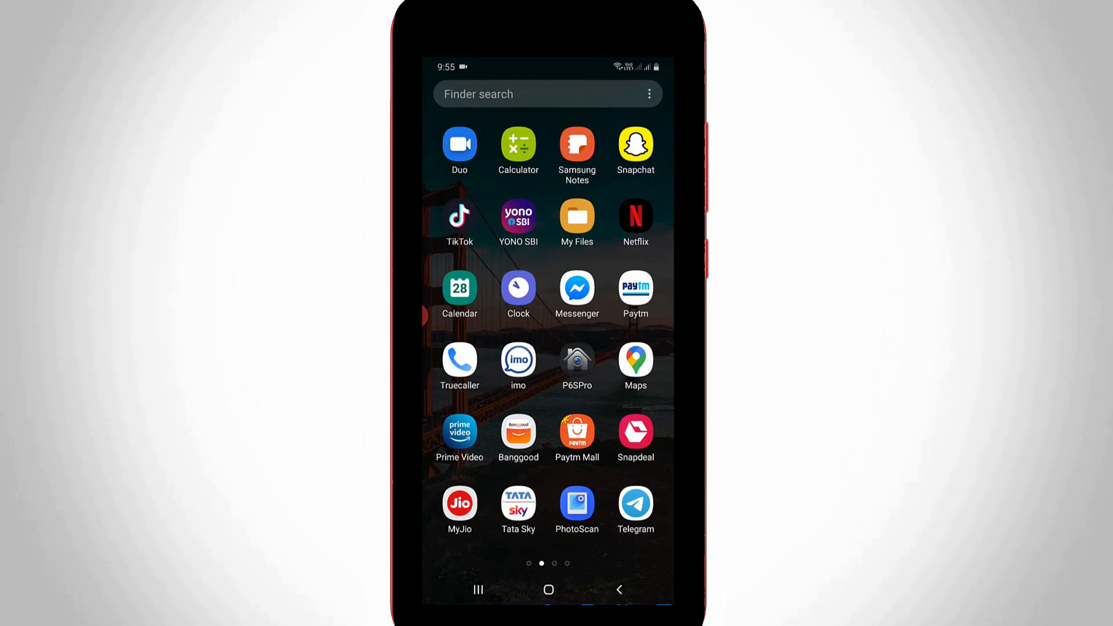
pyautogui.click(459, 502)
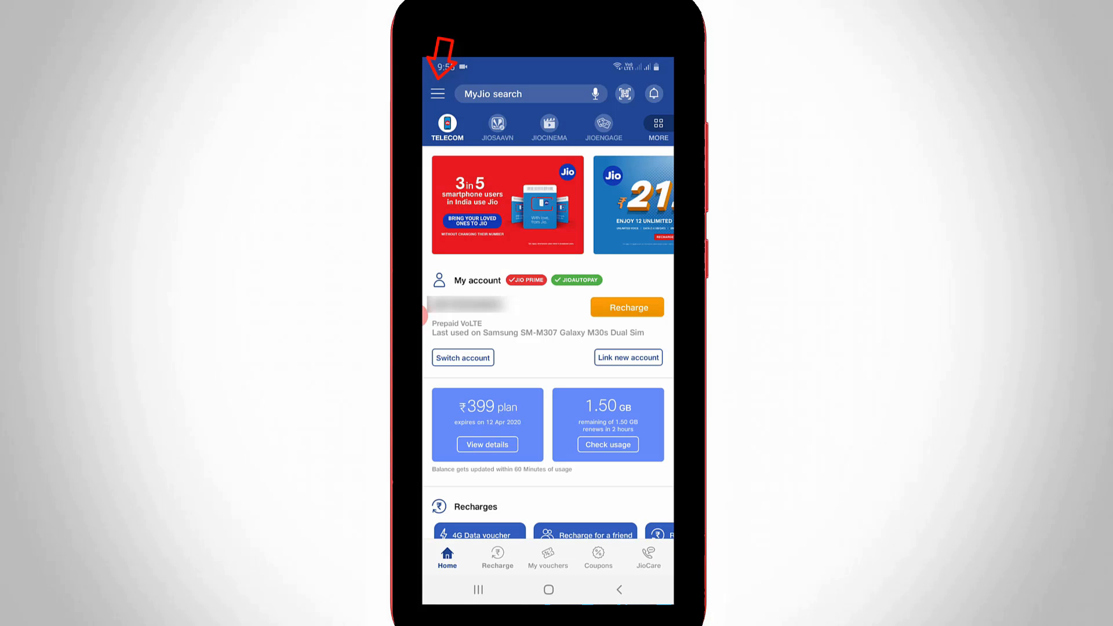
pyautogui.click(437, 93)
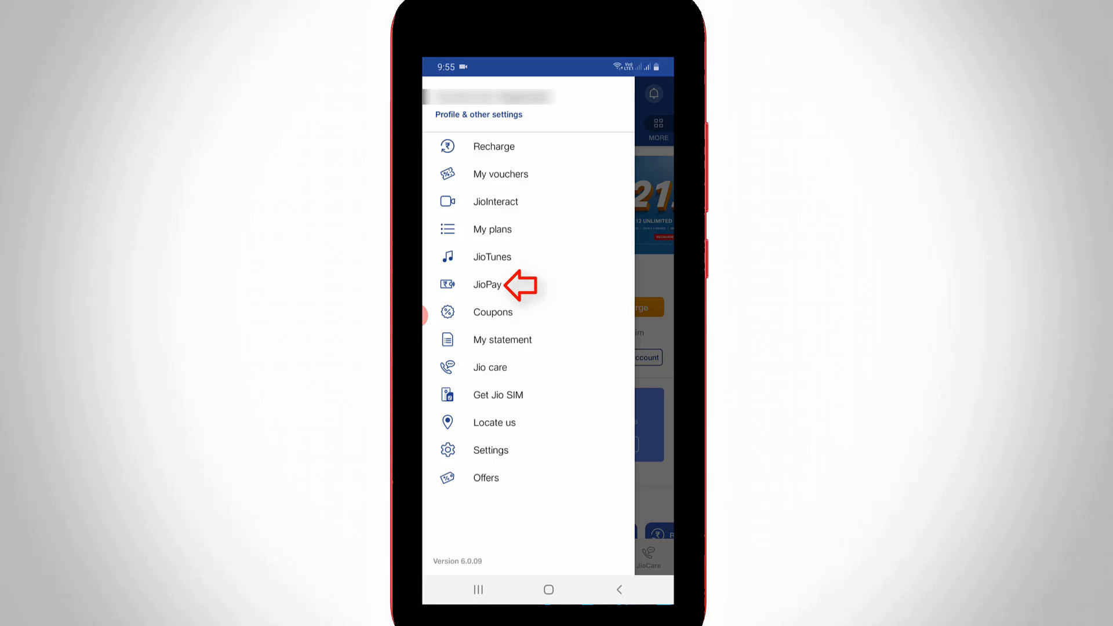
pyautogui.click(487, 285)
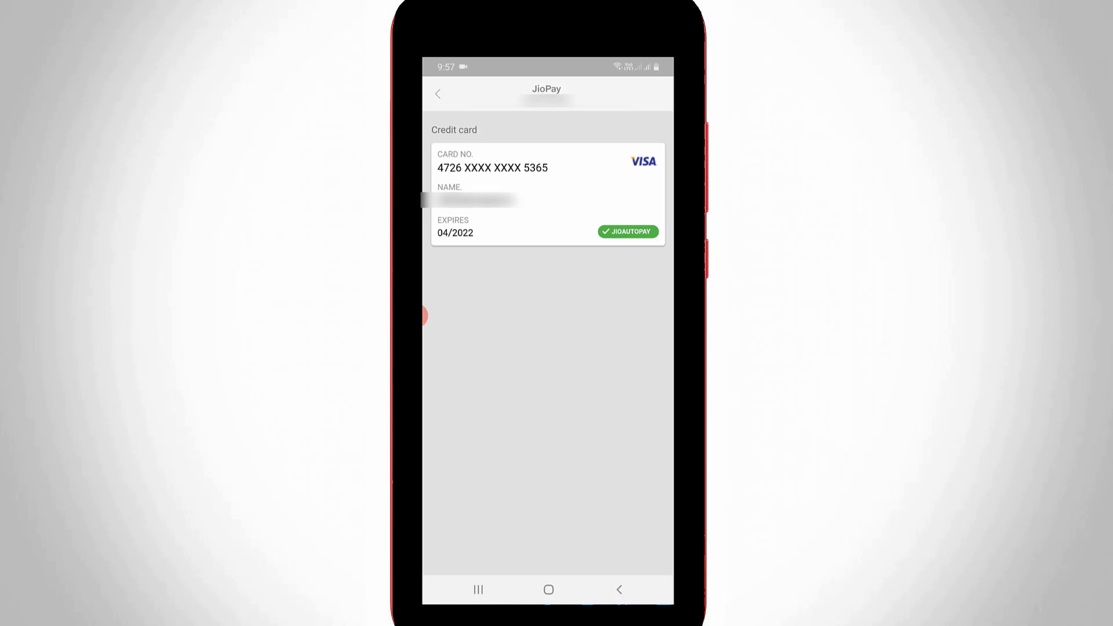
pyautogui.click(438, 93)
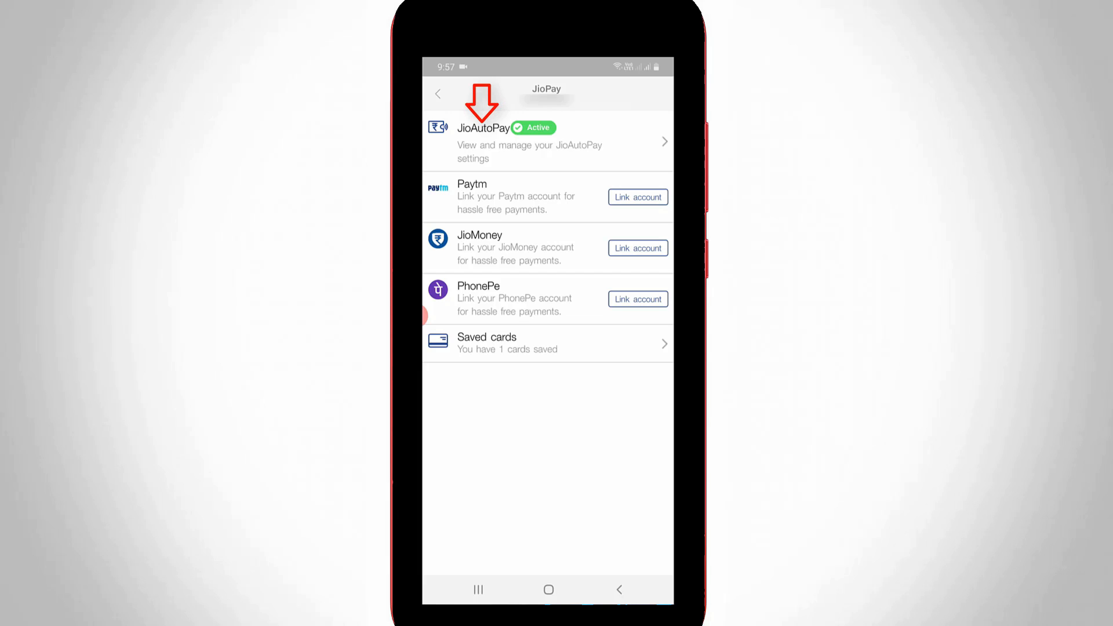
pyautogui.click(529, 141)
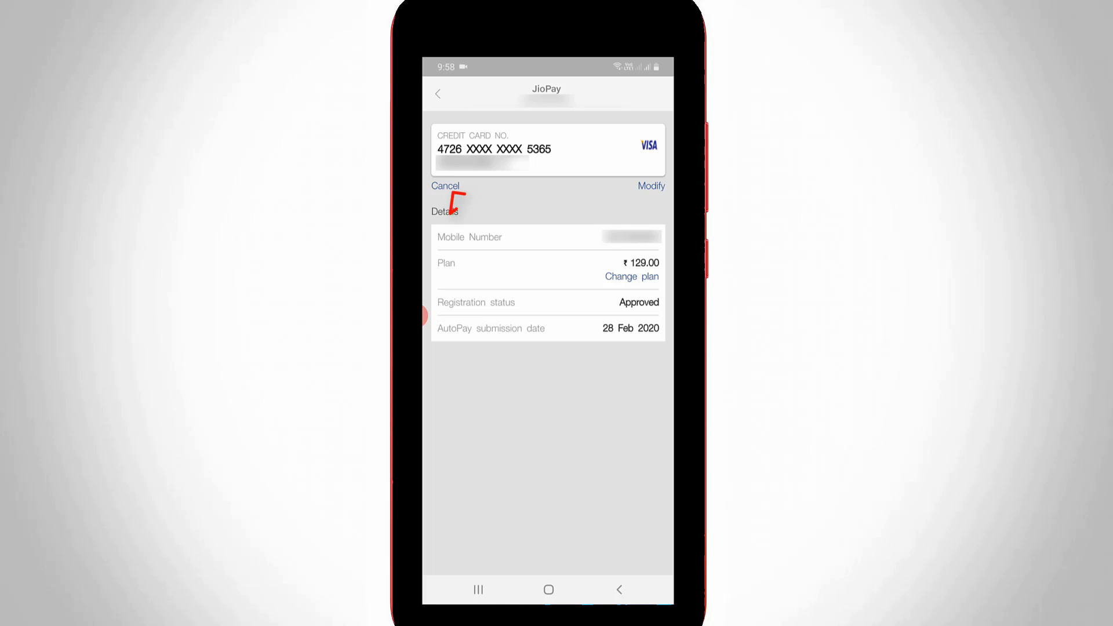
pyautogui.moveTo(462, 206)
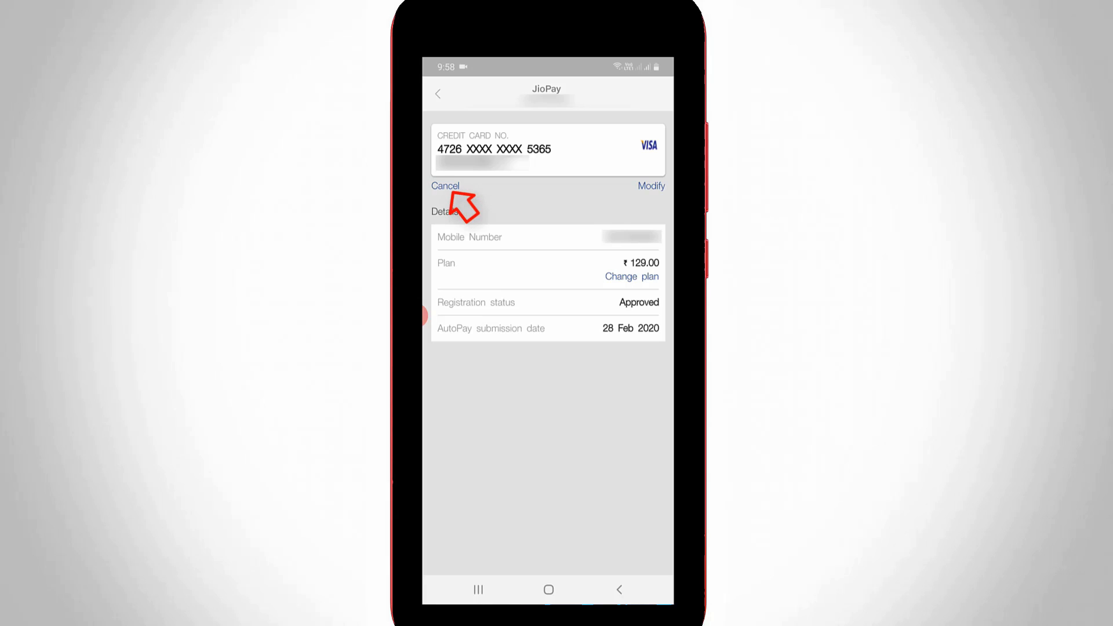
# Cancel JioAutoPay for the card and confirm the deregistration request.
pyautogui.click(445, 185)
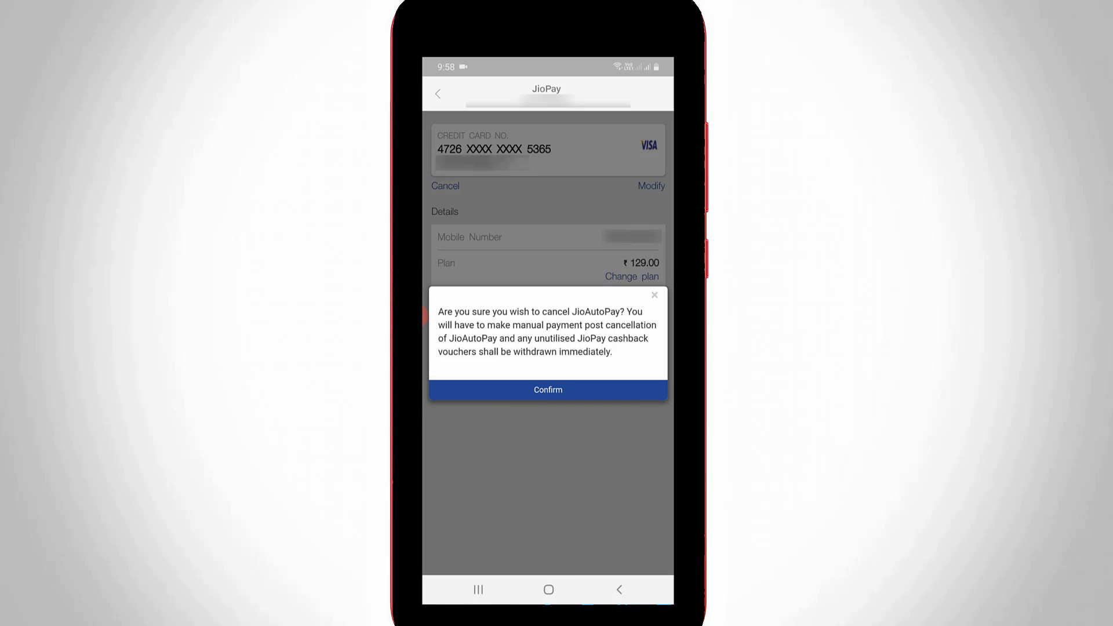
pyautogui.click(548, 390)
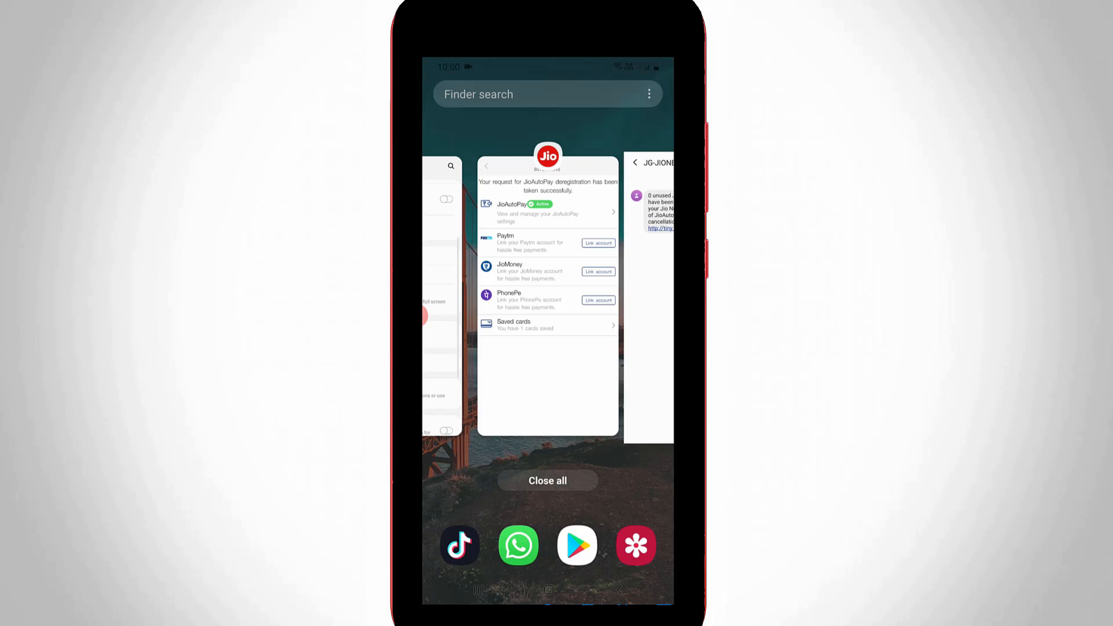
# Close all recent apps and reopen MyJio from the app drawer.
pyautogui.click(548, 480)
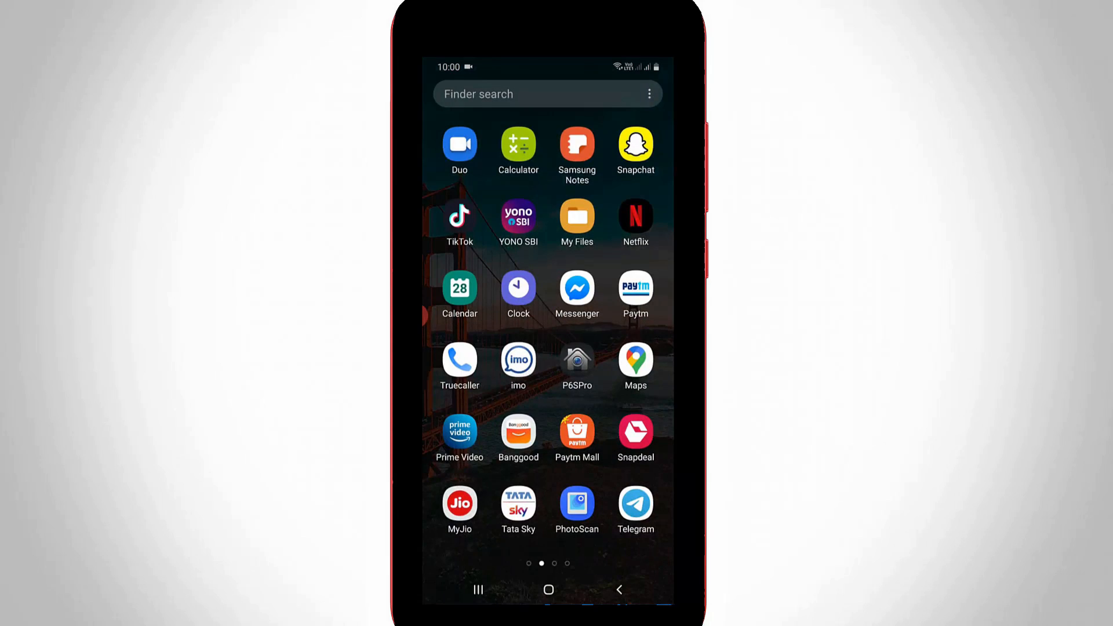
pyautogui.click(459, 504)
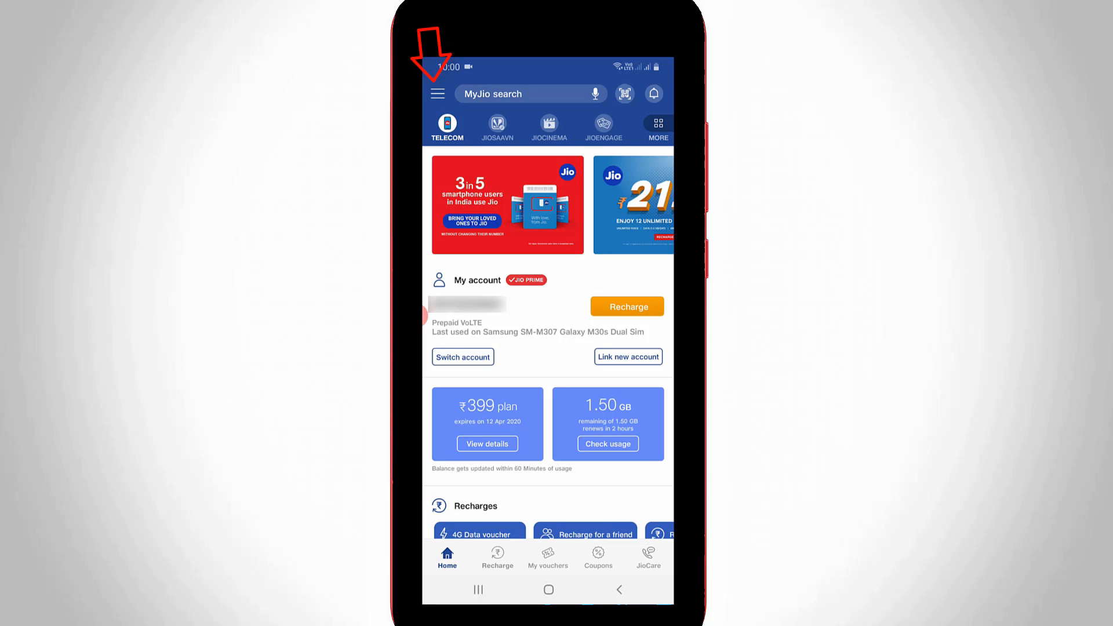
# Return to JioPay saved cards, where the Visa card ending 5365 now shows a delete option.
pyautogui.click(437, 93)
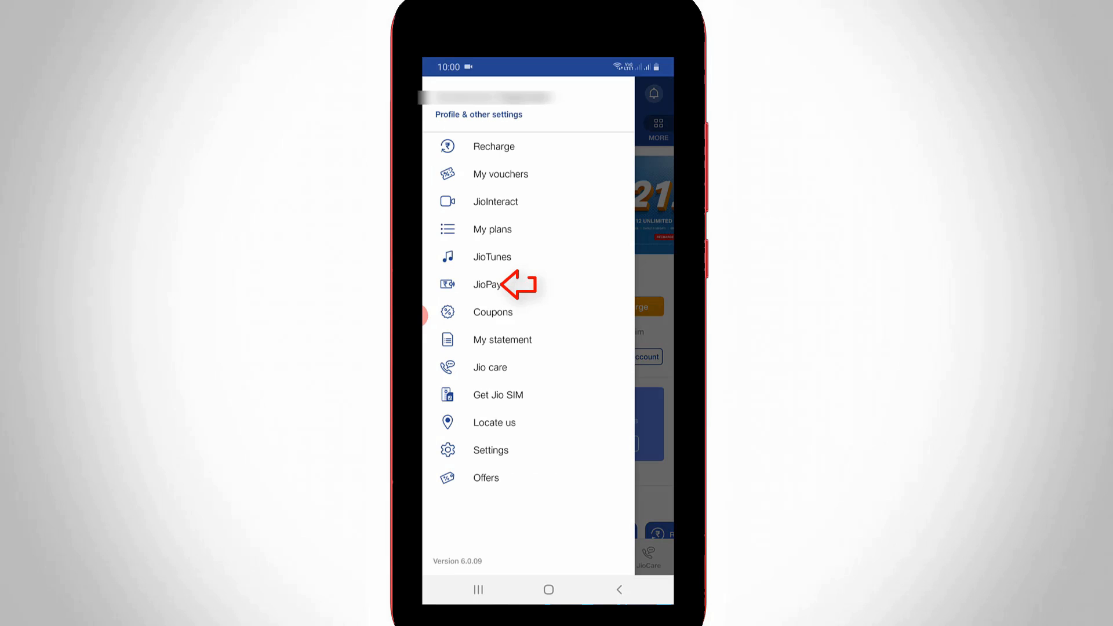
pyautogui.click(488, 285)
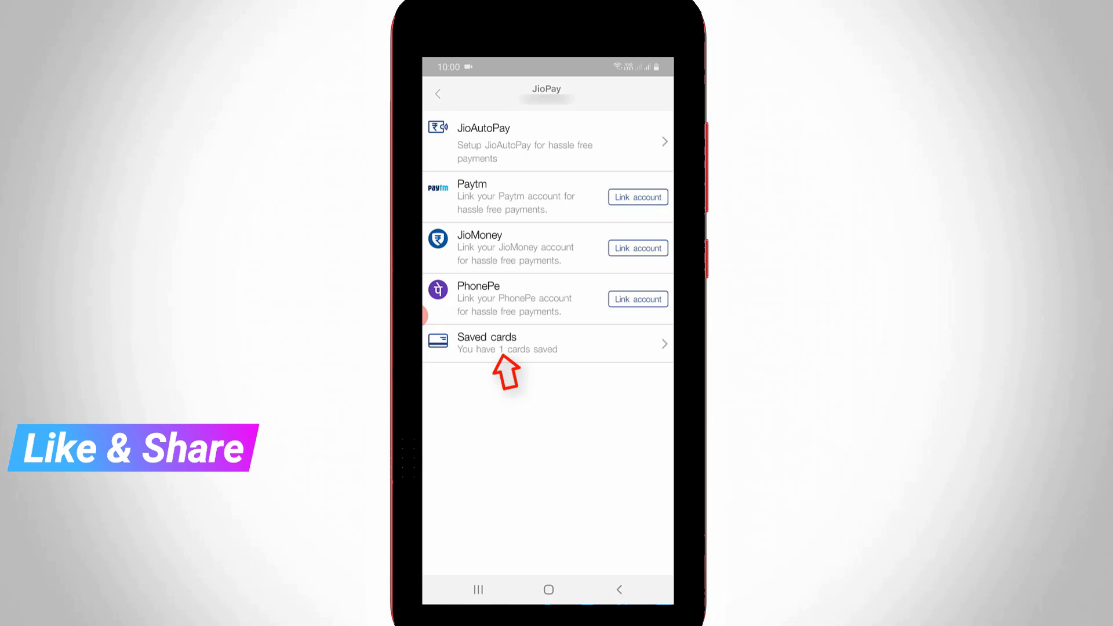
pyautogui.click(546, 343)
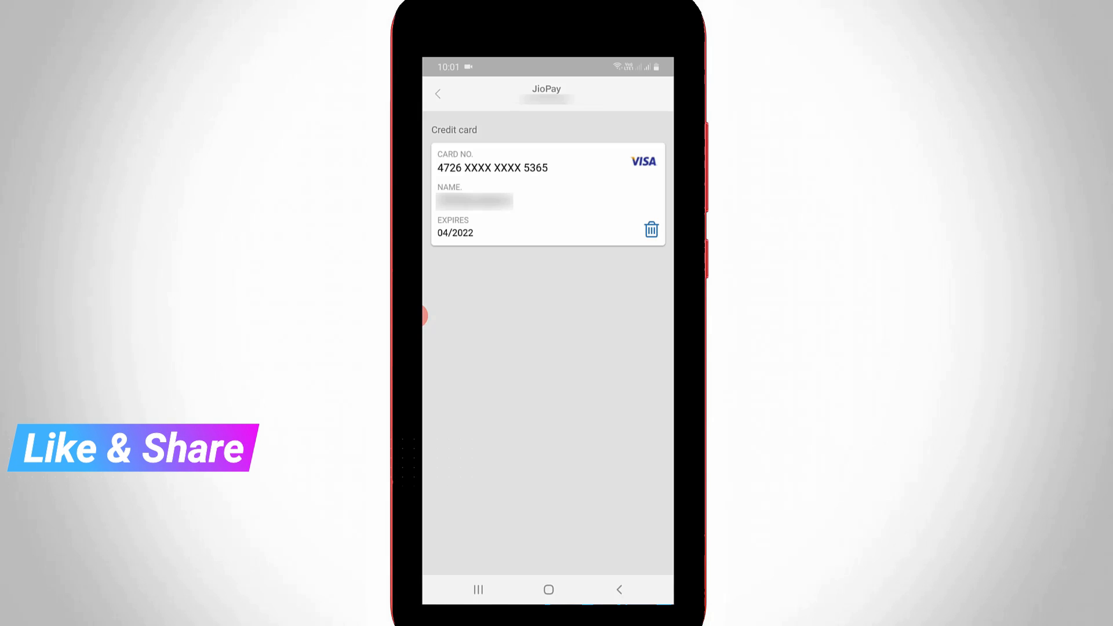